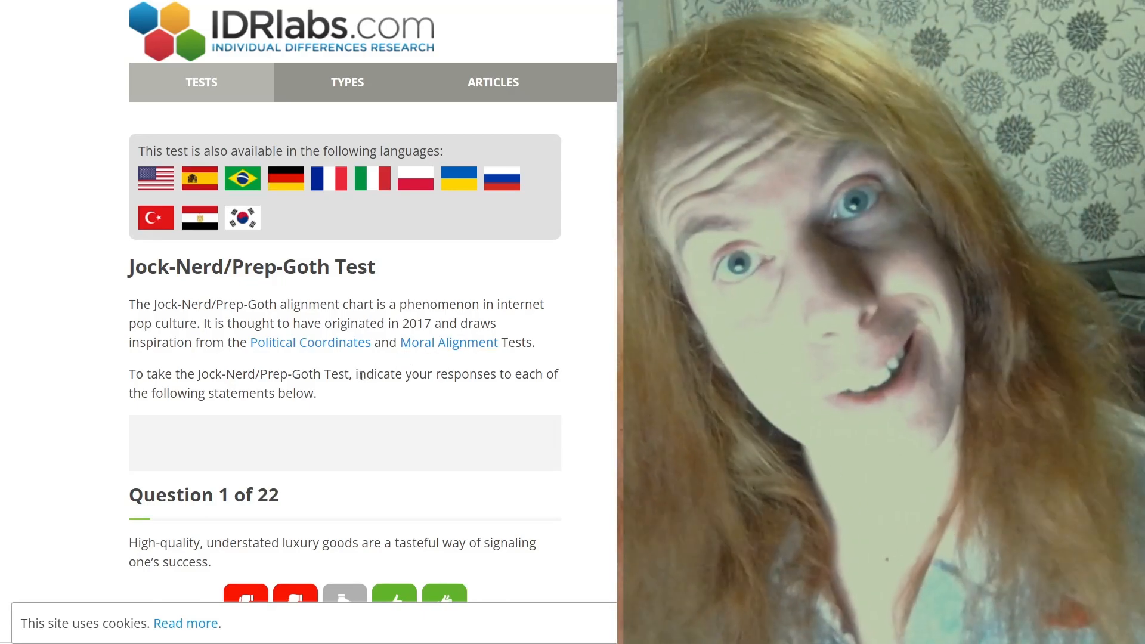
- Scroll down to bring question 1 on luxury goods into view
scroll("down", 3)
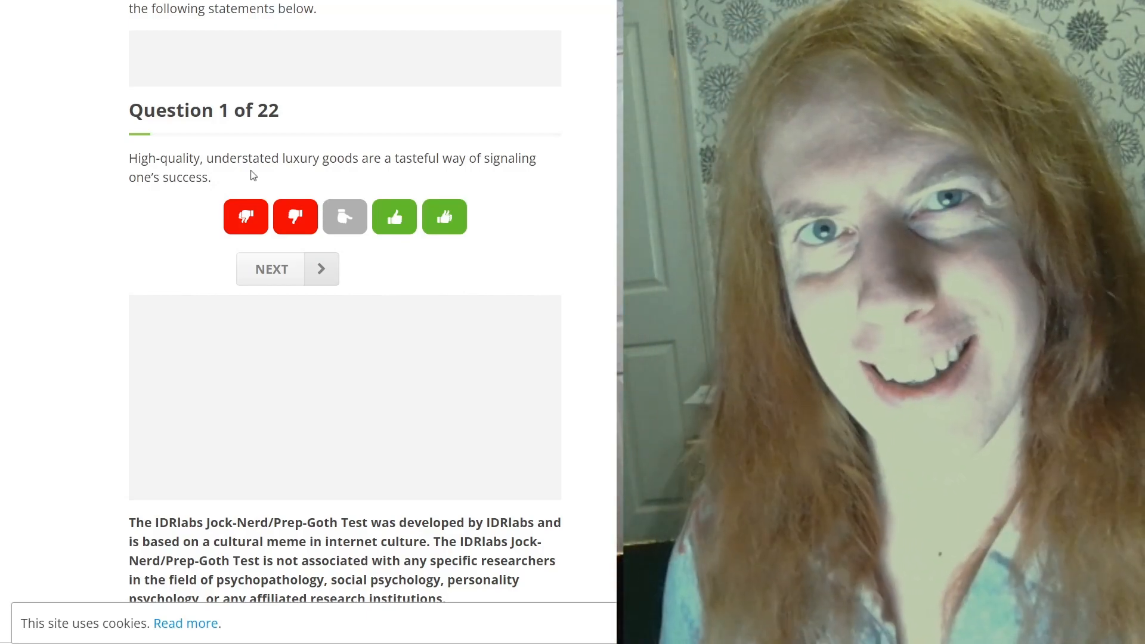
mouse_move(262, 195)
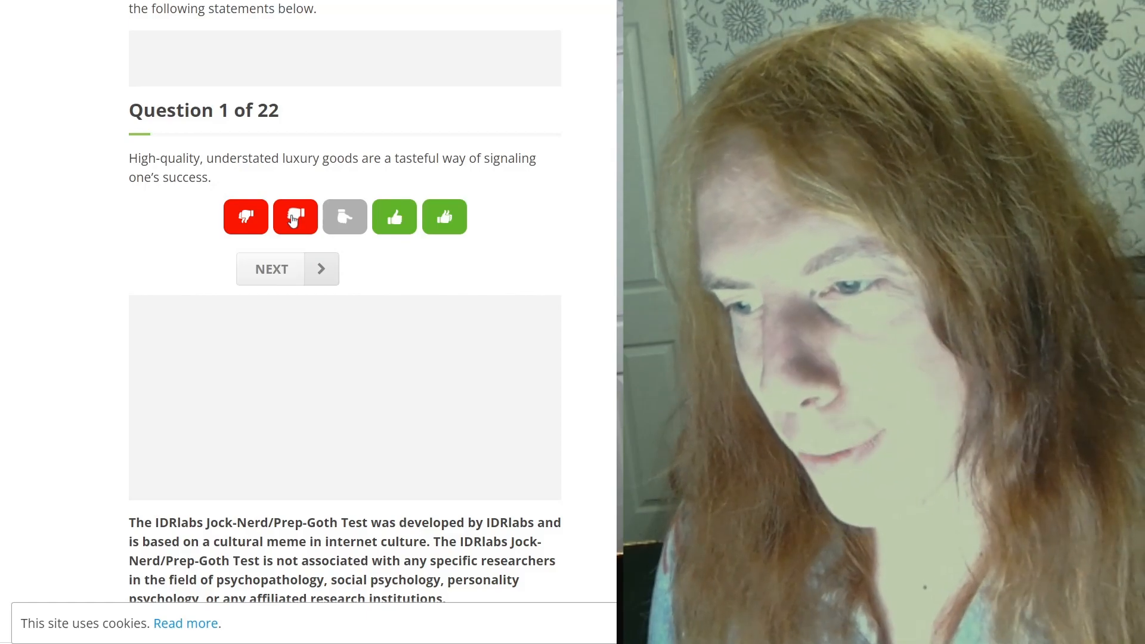
mouse_move(265, 222)
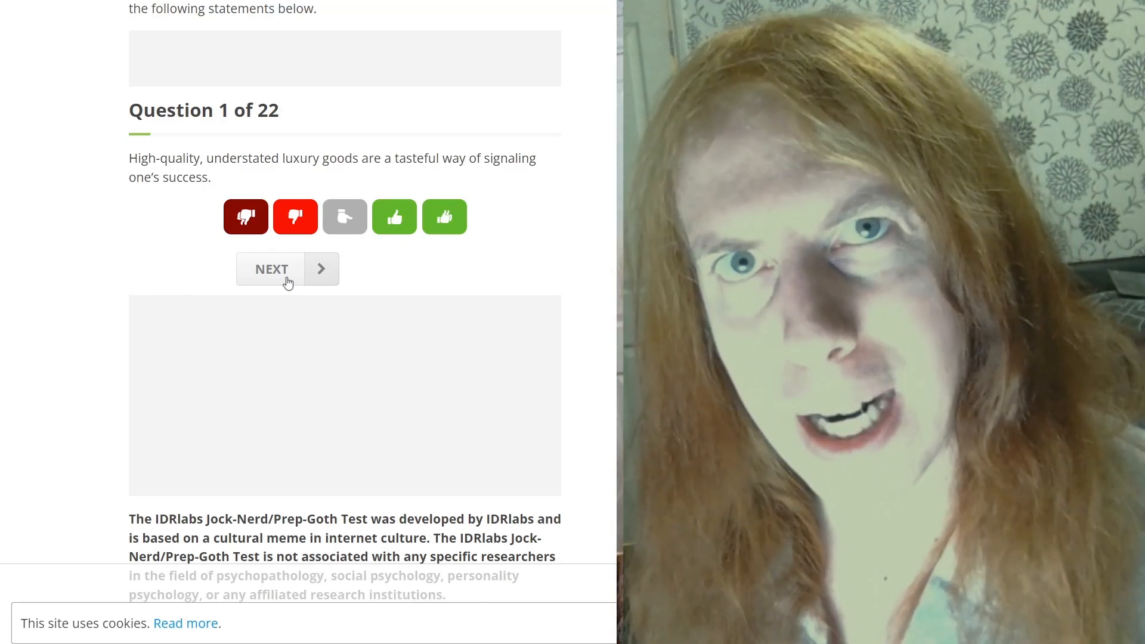
- Advance to question 2 and agree with the fantasy and comic books statement
left_click(287, 268)
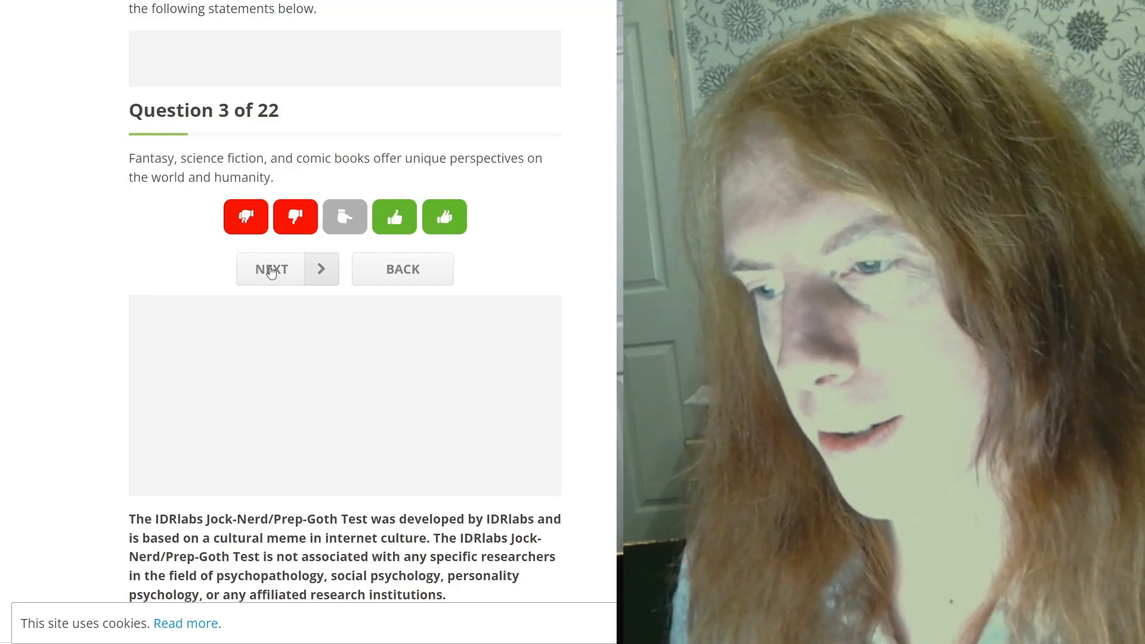
mouse_move(351, 179)
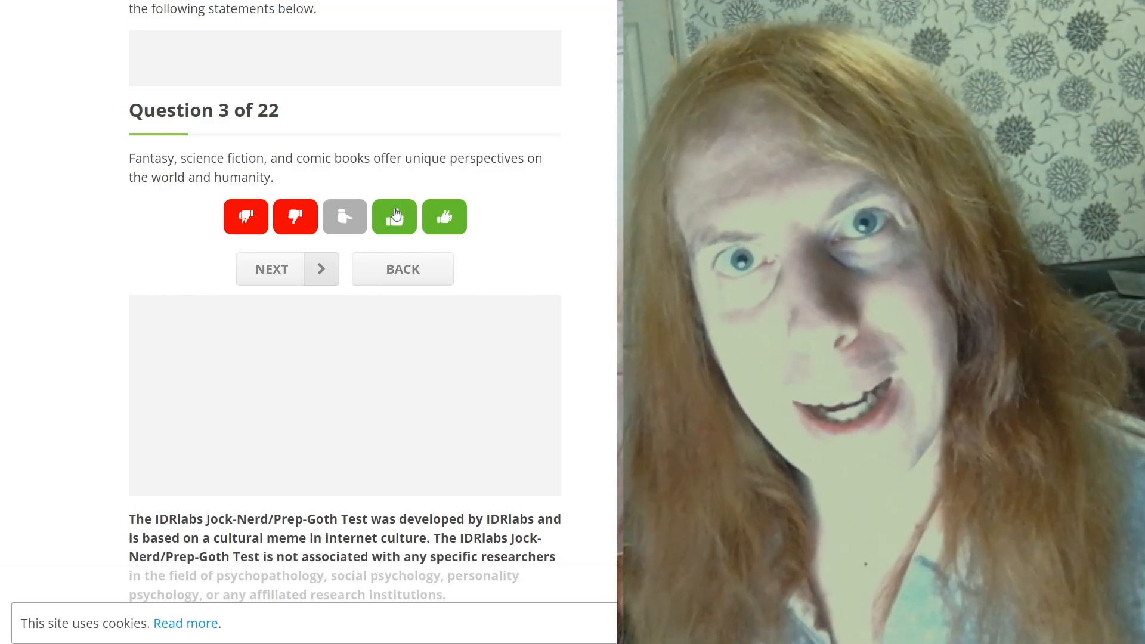
left_click(393, 217)
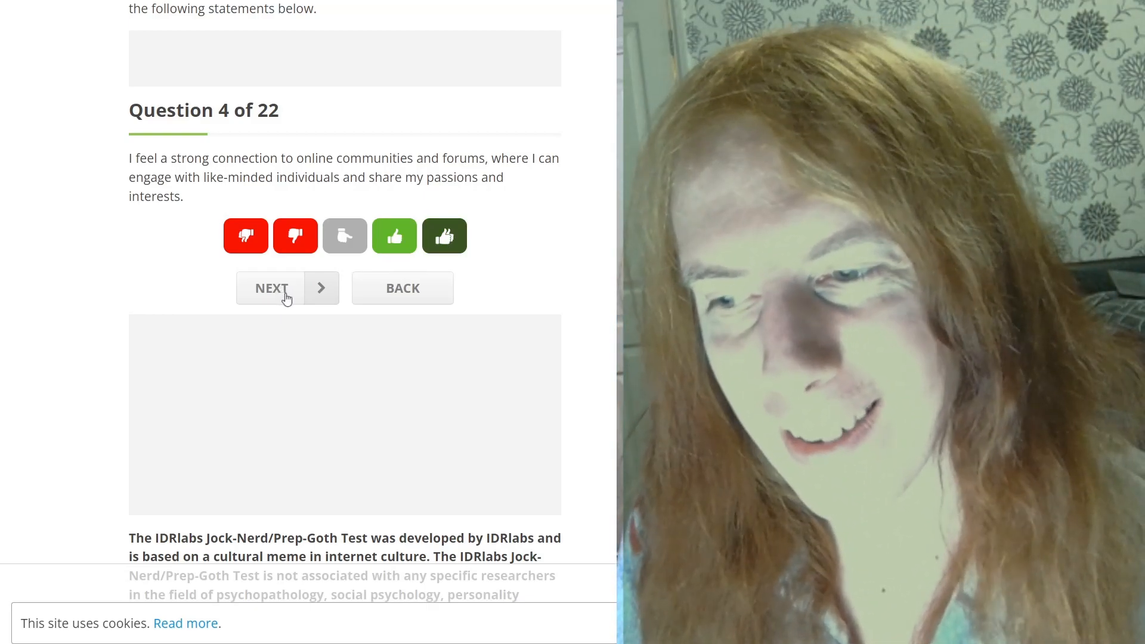
- Advance to question 5, answer onward, and strongly disagree with the family statement
left_click(270, 287)
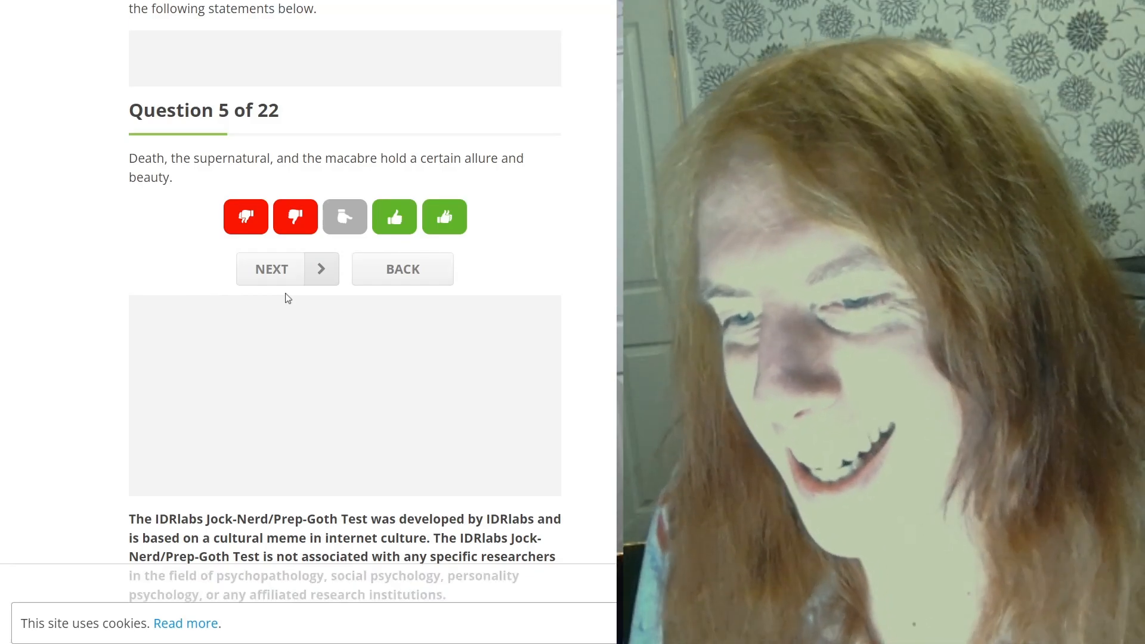
left_click(444, 216)
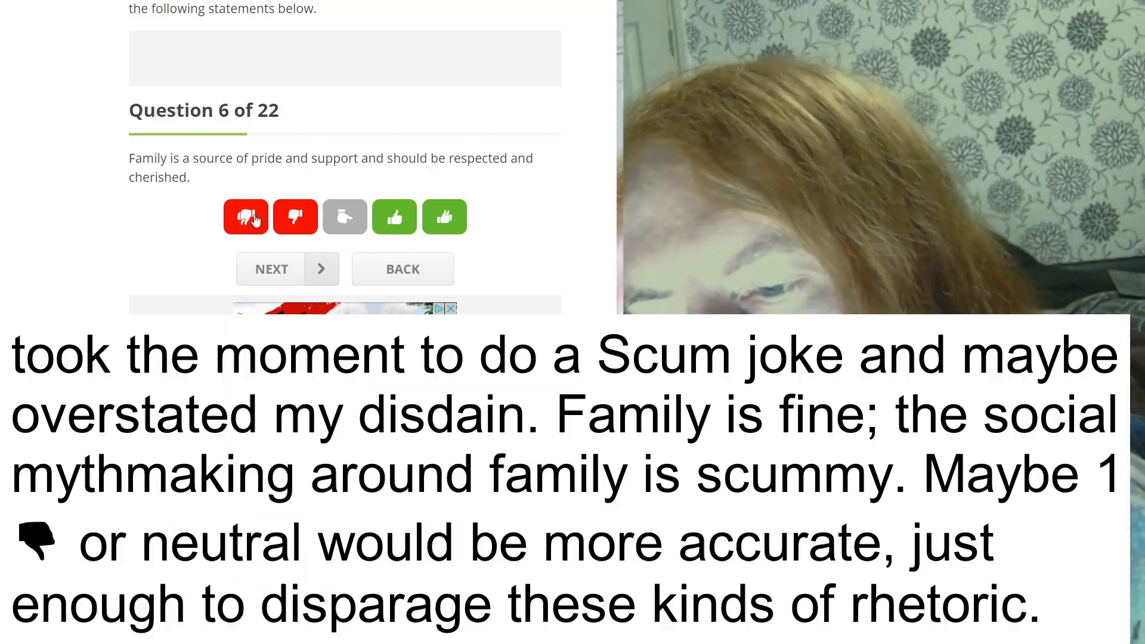
left_click(271, 269)
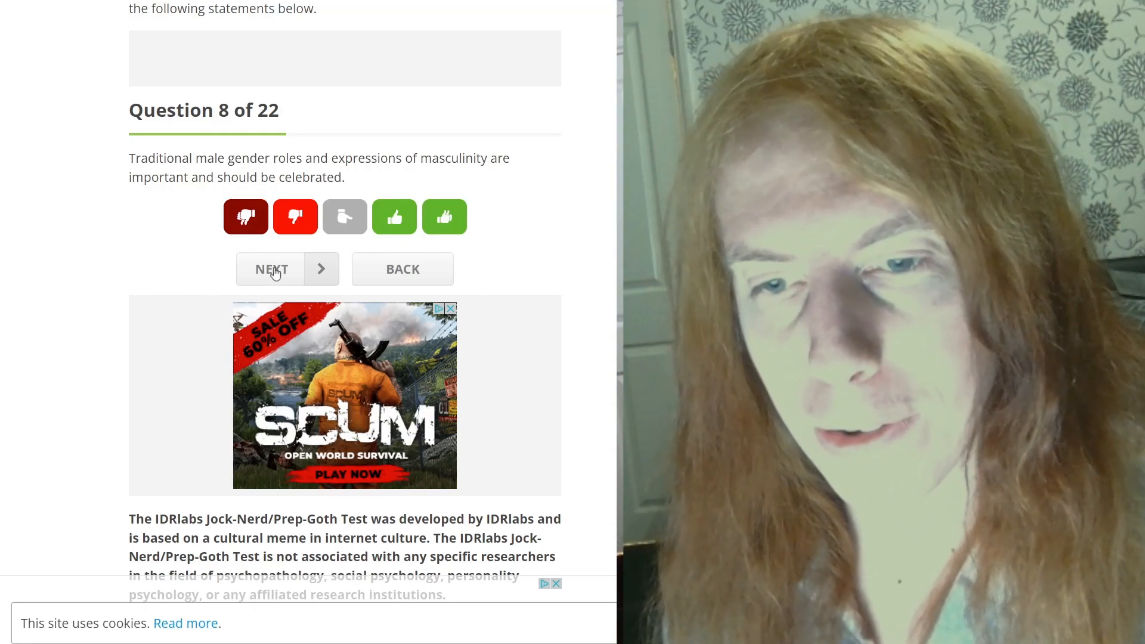
- Advance through questions 9 and 10 and strongly agree with the hobbies statement
left_click(271, 269)
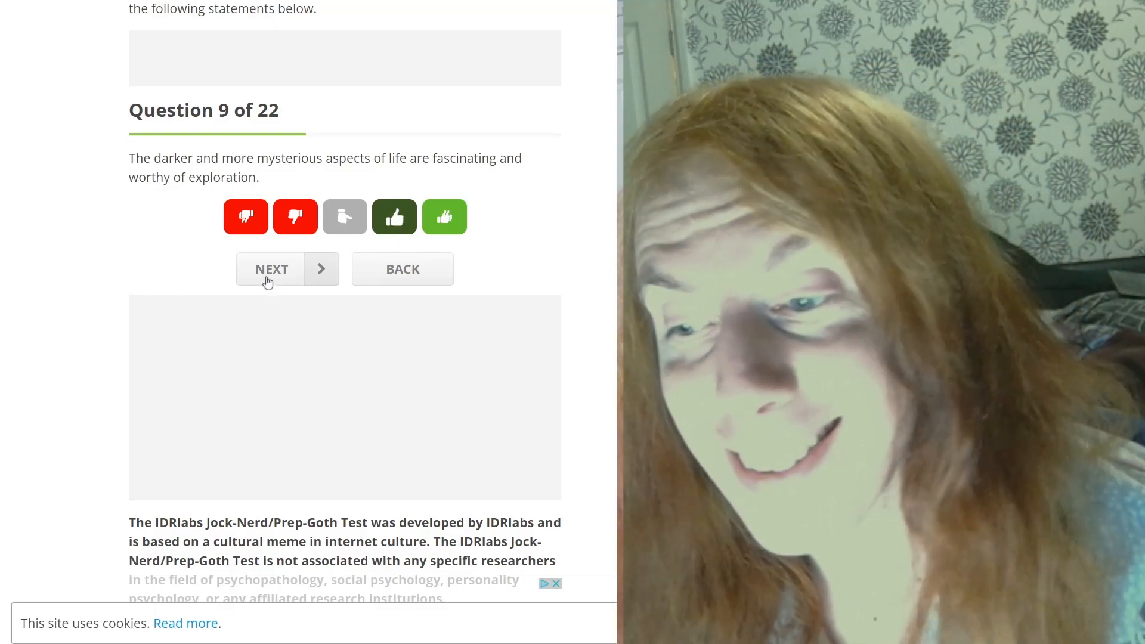
left_click(270, 270)
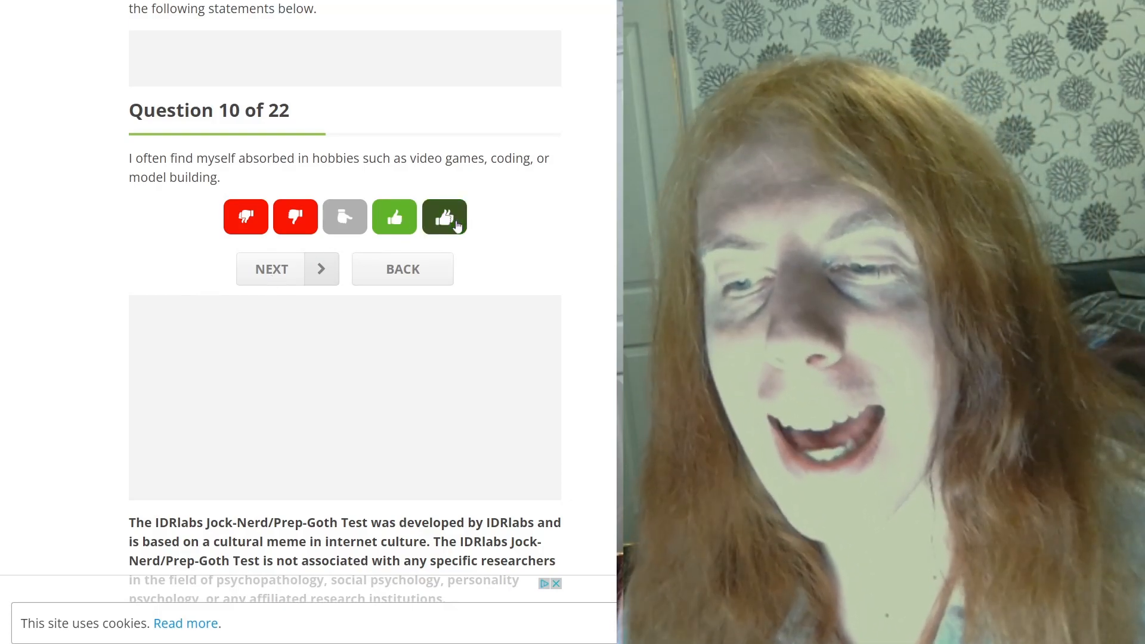
left_click(444, 216)
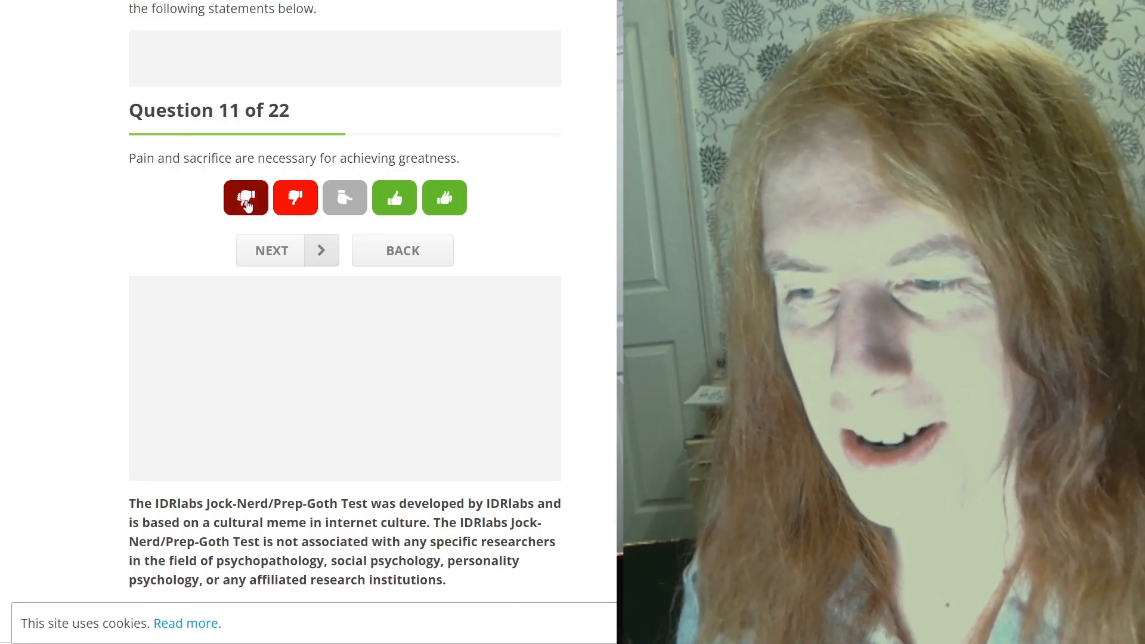
mouse_move(284, 263)
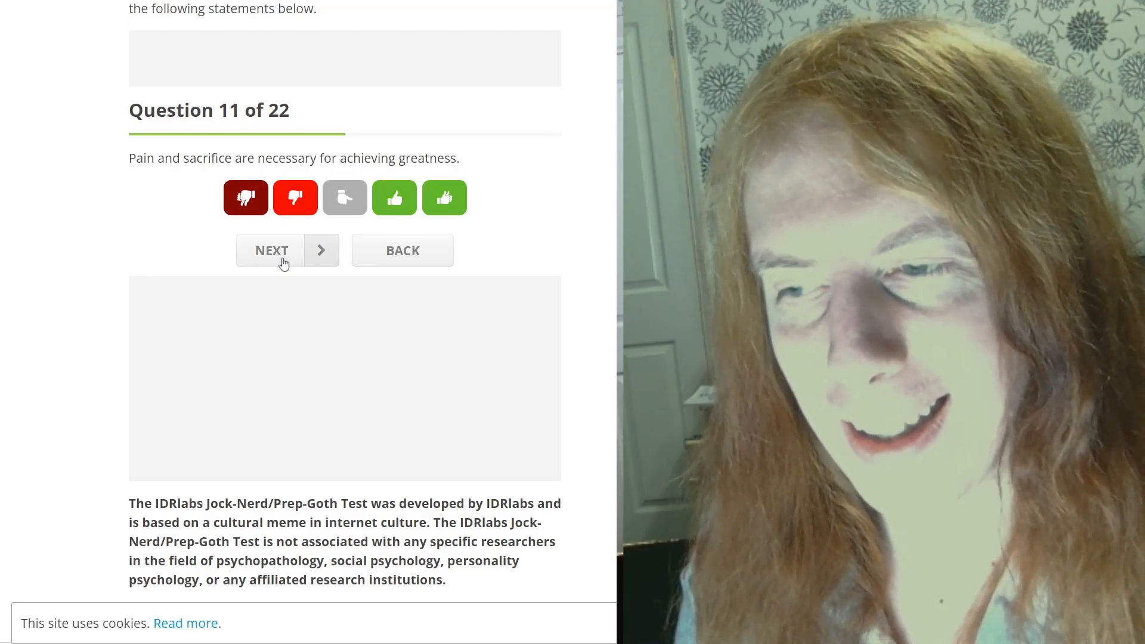
- Reach question 12, strongly agree that debating ideas is valuable, and advance to question 14
left_click(271, 250)
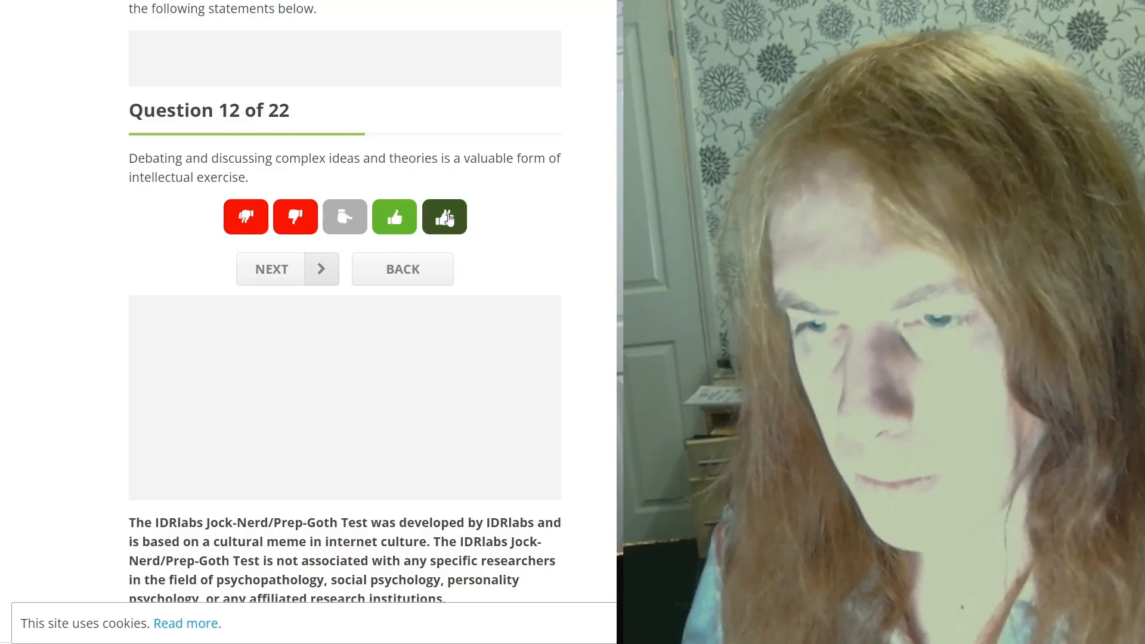
left_click(443, 216)
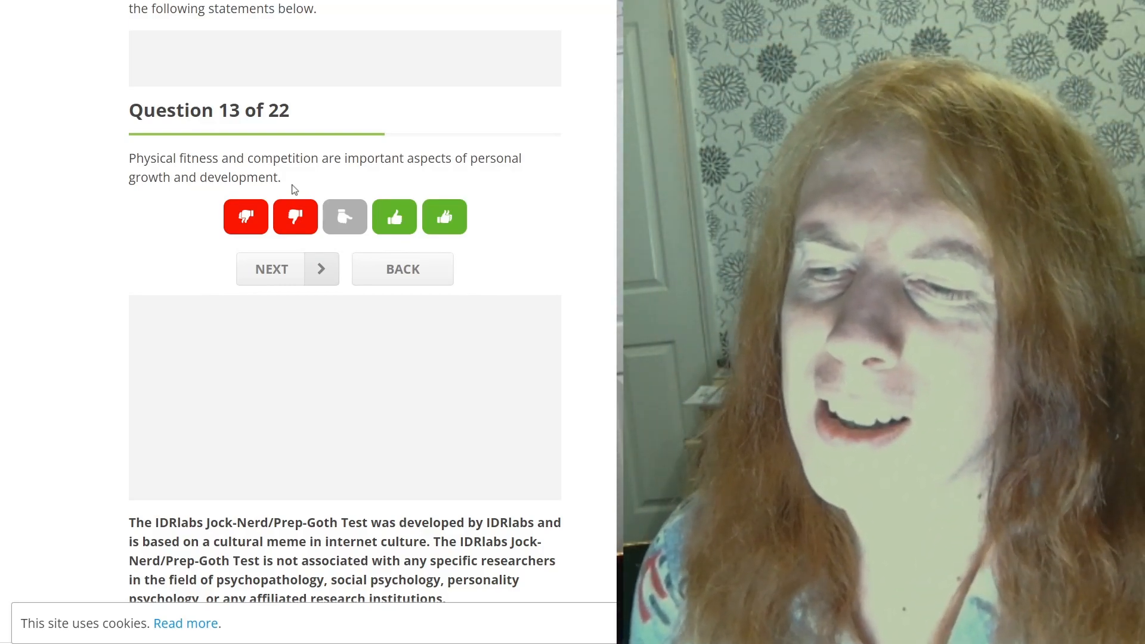
mouse_move(246, 217)
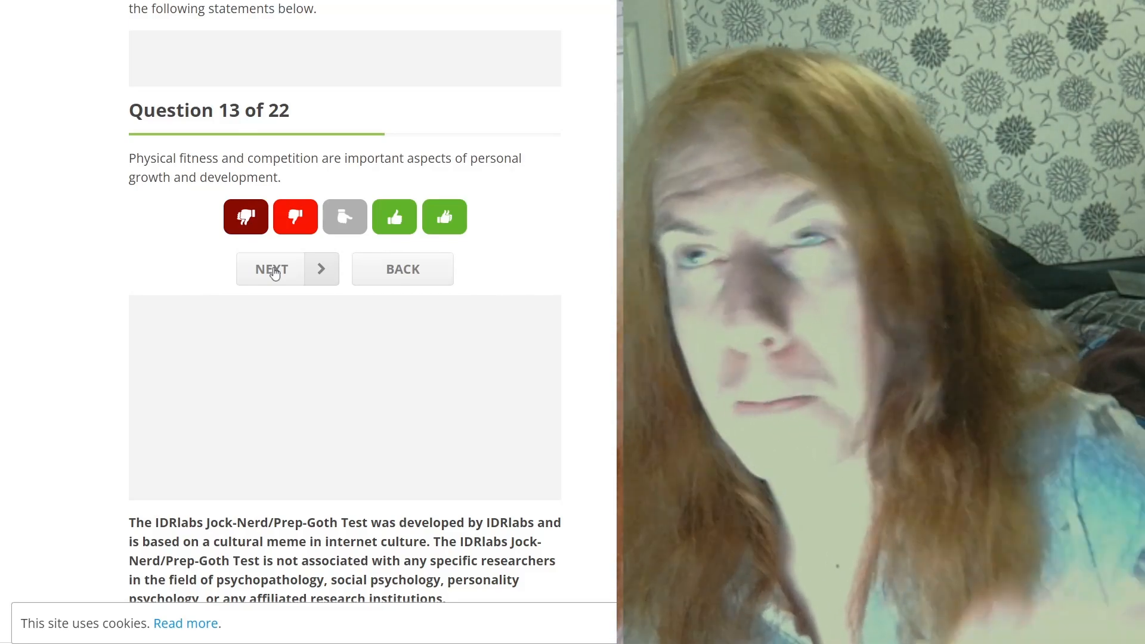
left_click(271, 269)
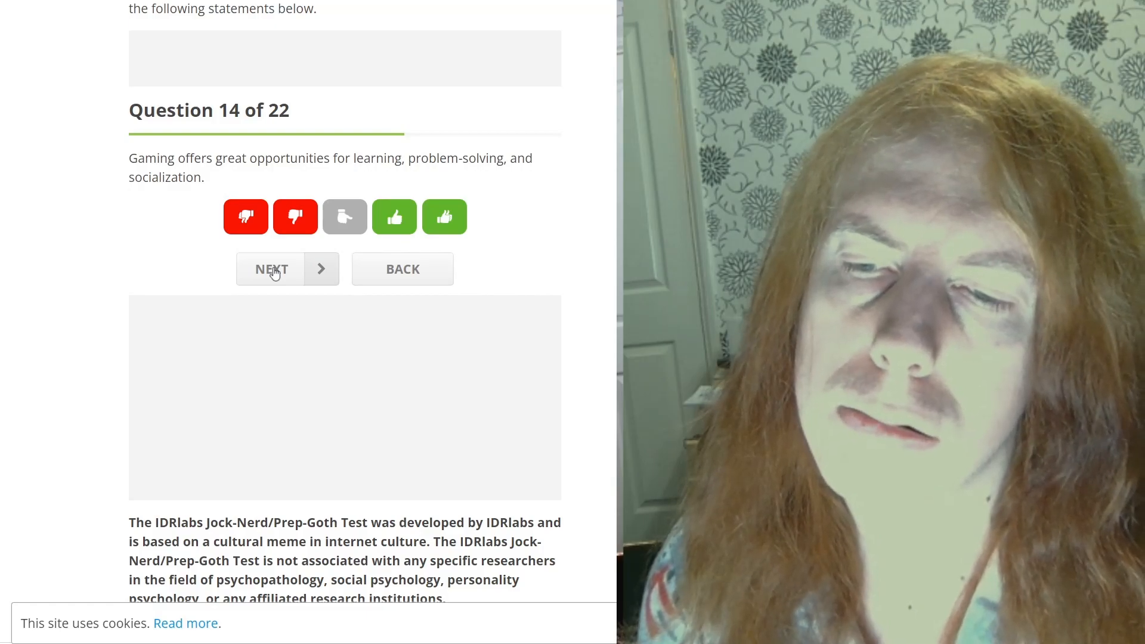
- Strongly agree gaming offers learning, answer question 15 on etiquette, and pass question 16
left_click(394, 216)
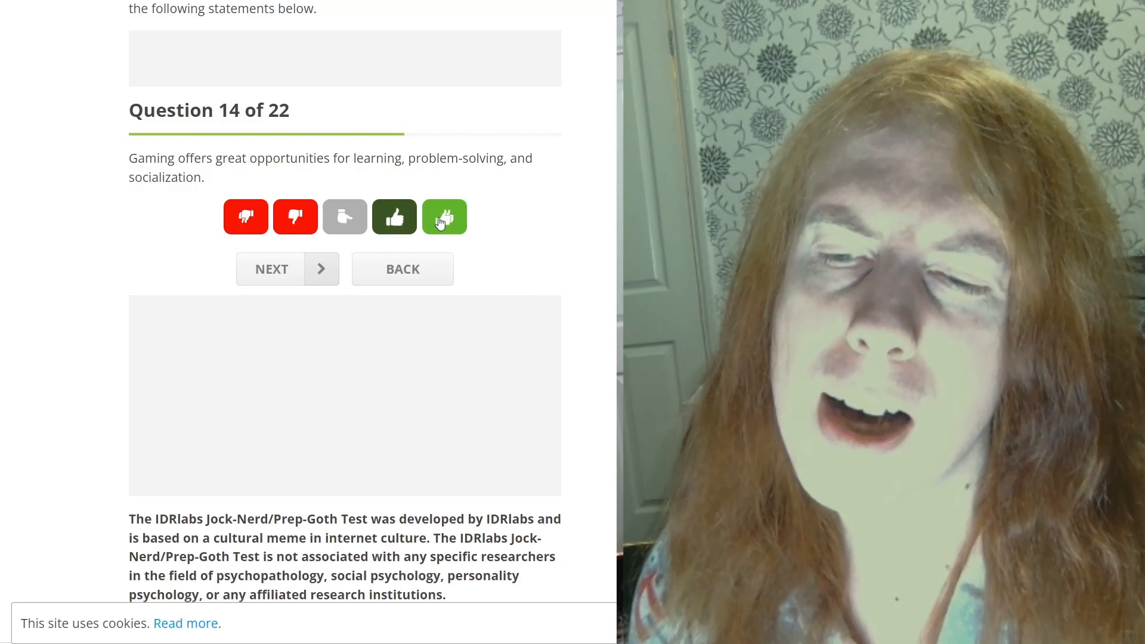
left_click(444, 216)
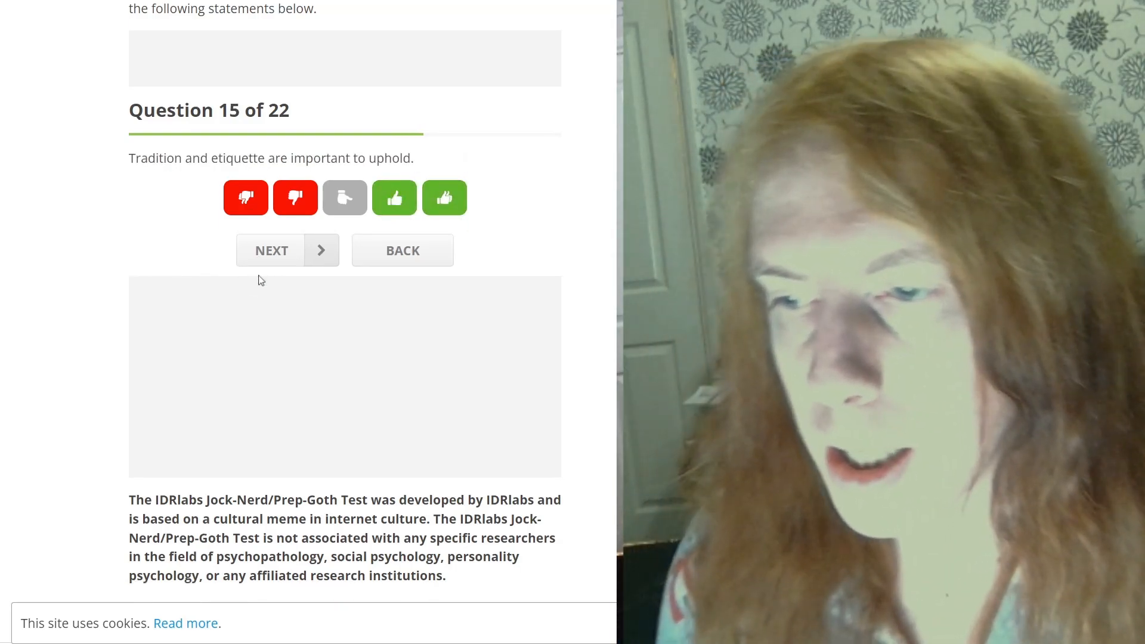
left_click(245, 197)
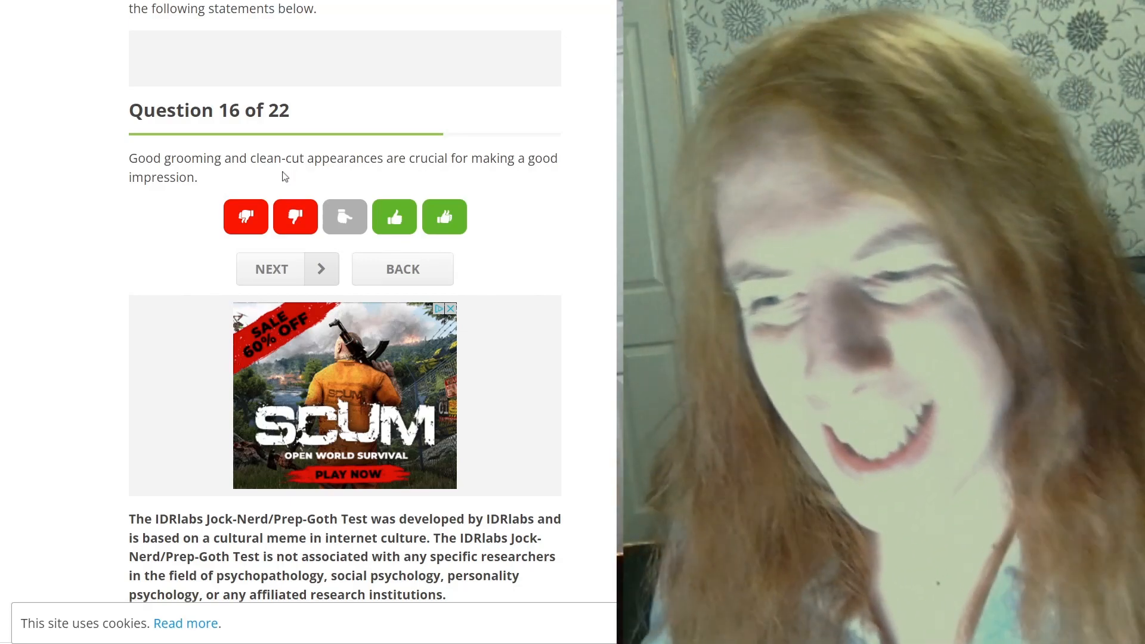
mouse_move(296, 202)
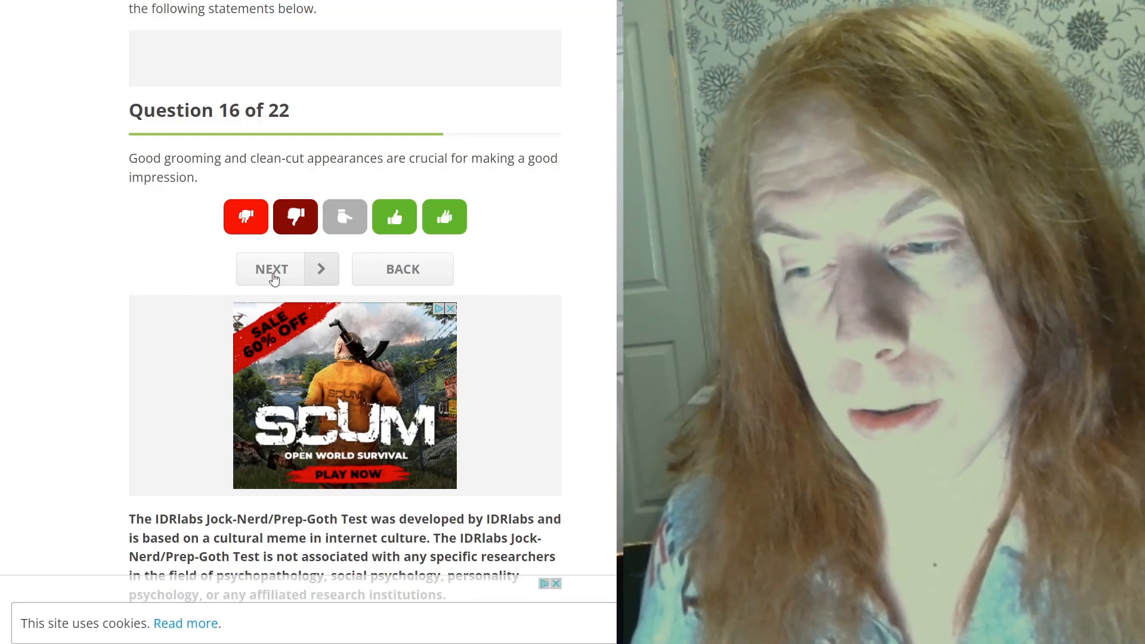
left_click(287, 269)
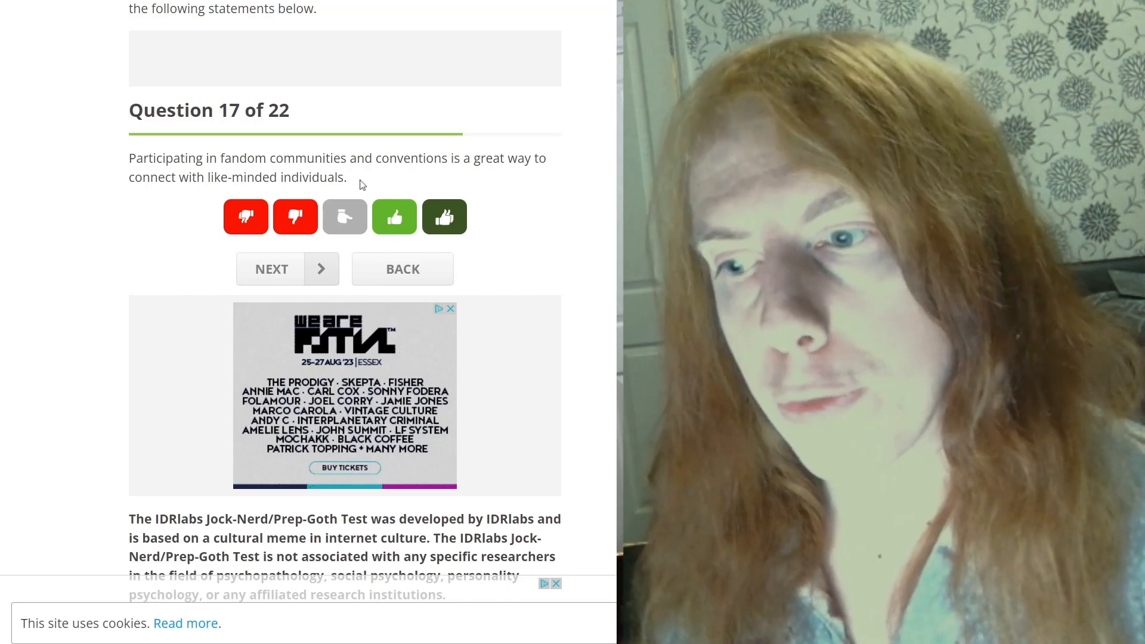
- Advance from question 17 and strongly disagree that toughness is necessary
left_click(287, 268)
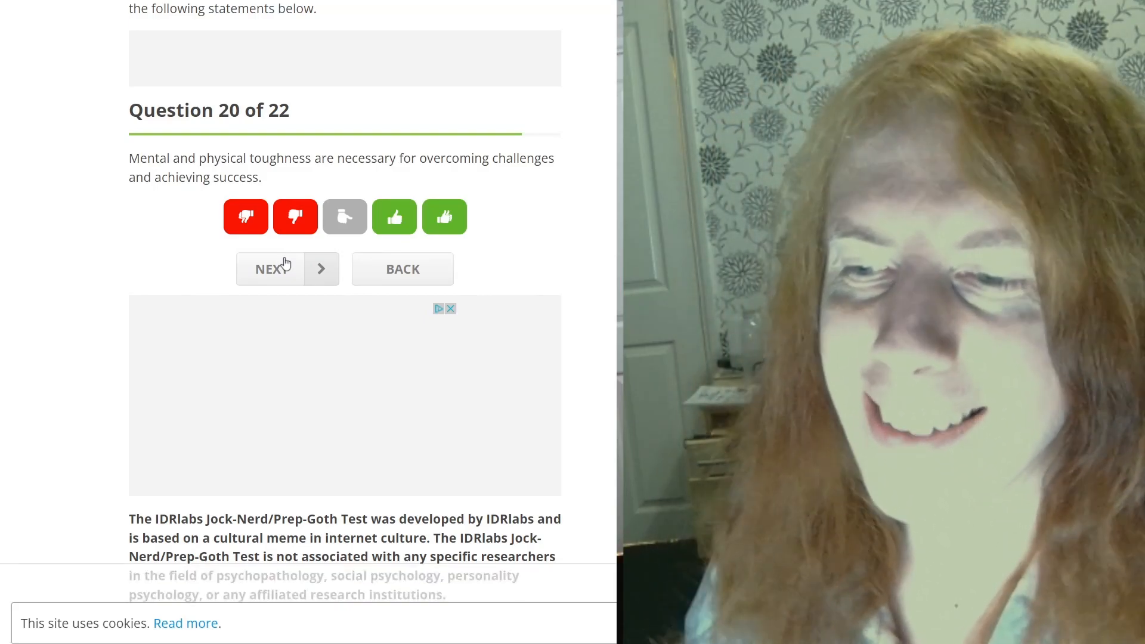
mouse_move(246, 216)
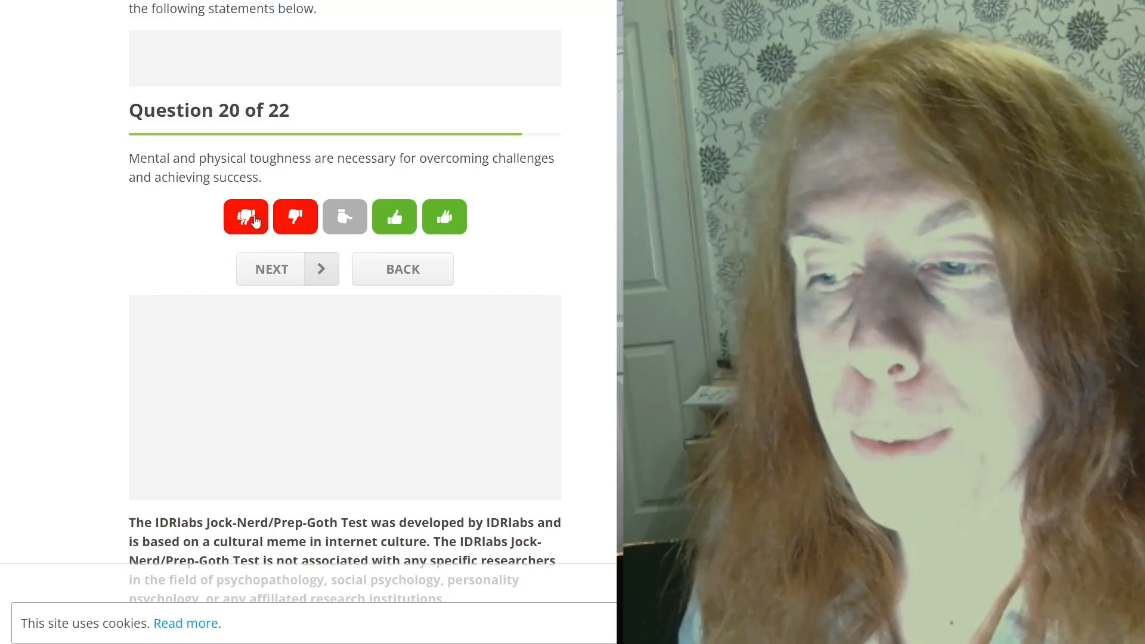
left_click(245, 216)
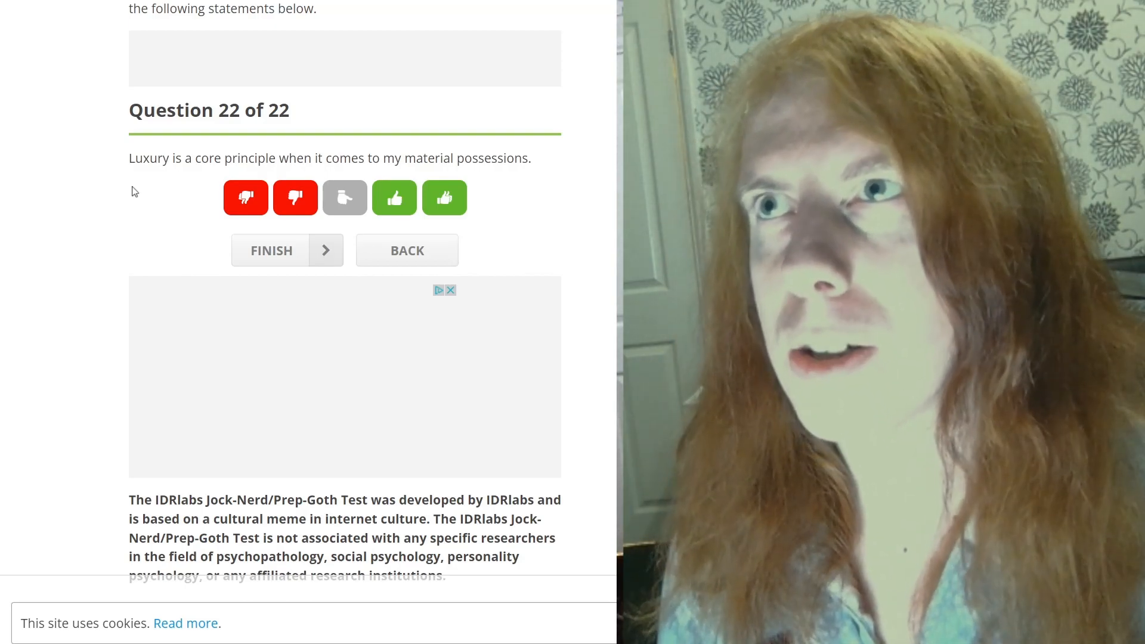
mouse_move(222, 194)
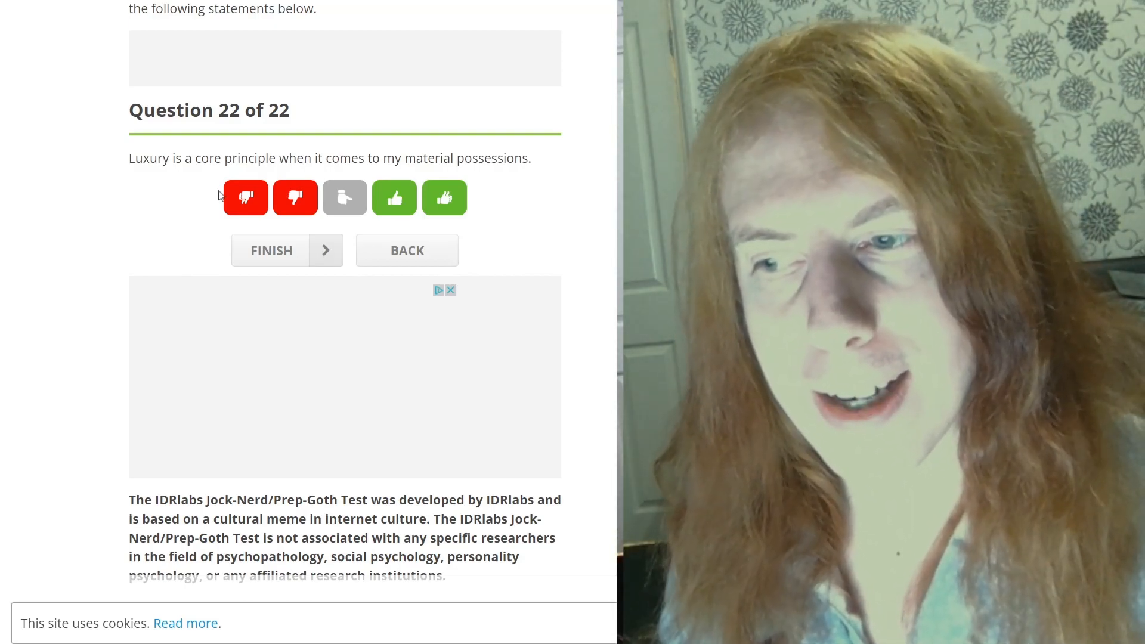
mouse_move(245, 197)
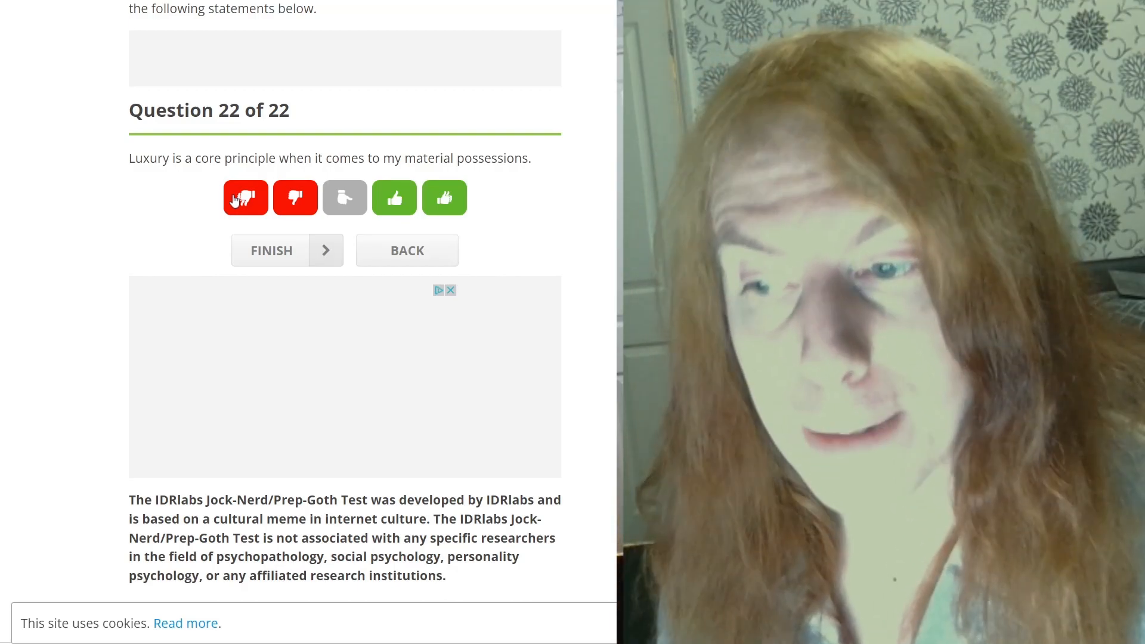
- Strongly disagree about luxury on question 22 to reveal the 100% Goth, 100% Nerd result
left_click(271, 250)
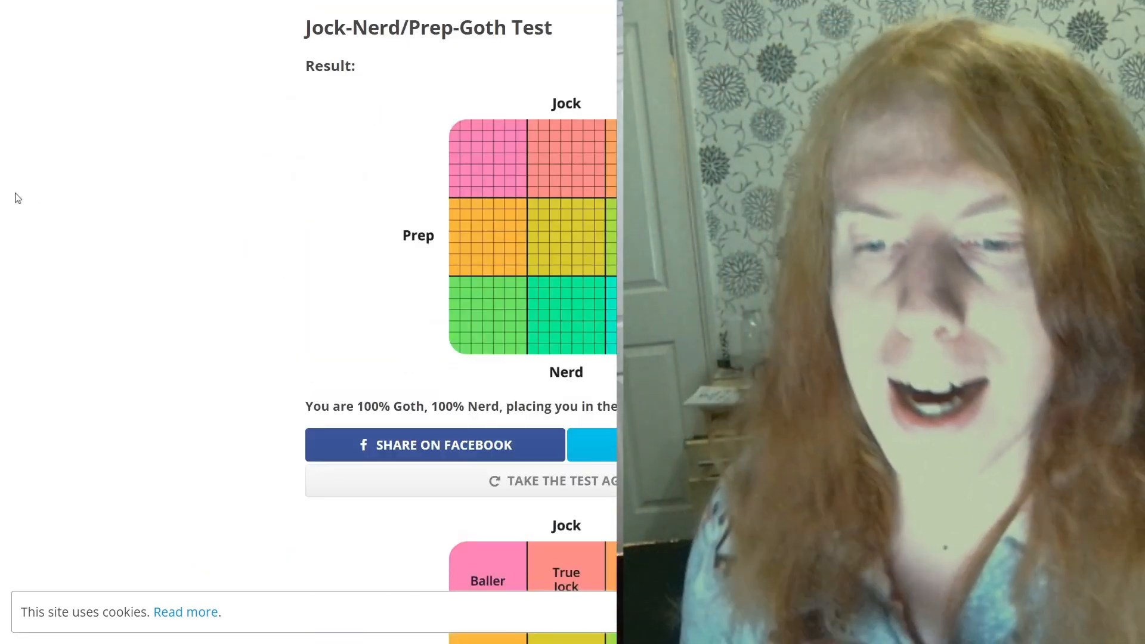